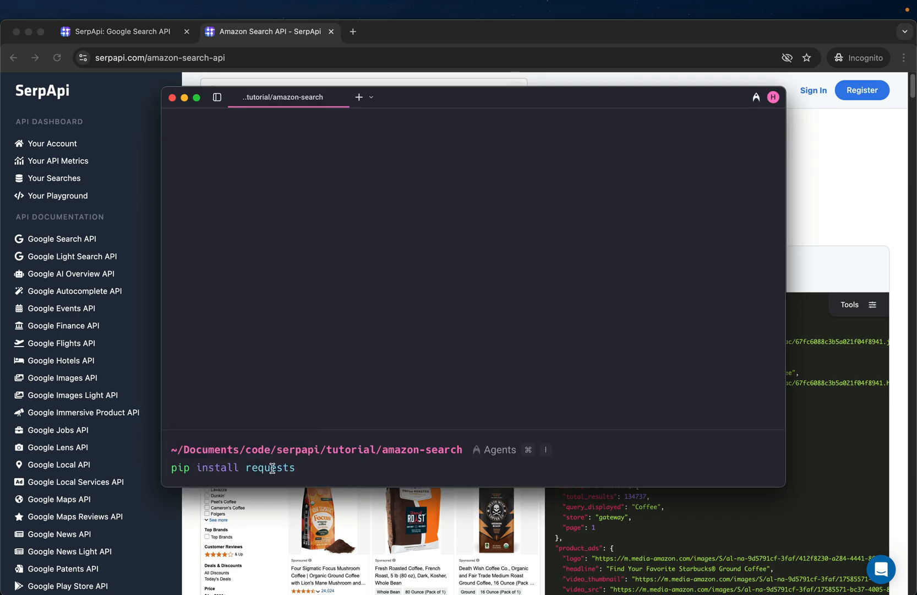
Enter export SERPAPI_API_KEY=YOUR_API_KEY_HERE and select the placeholder value to replace it.
text(export SERPAPI_API_KEY=YOUR_API_KEY_HERE)
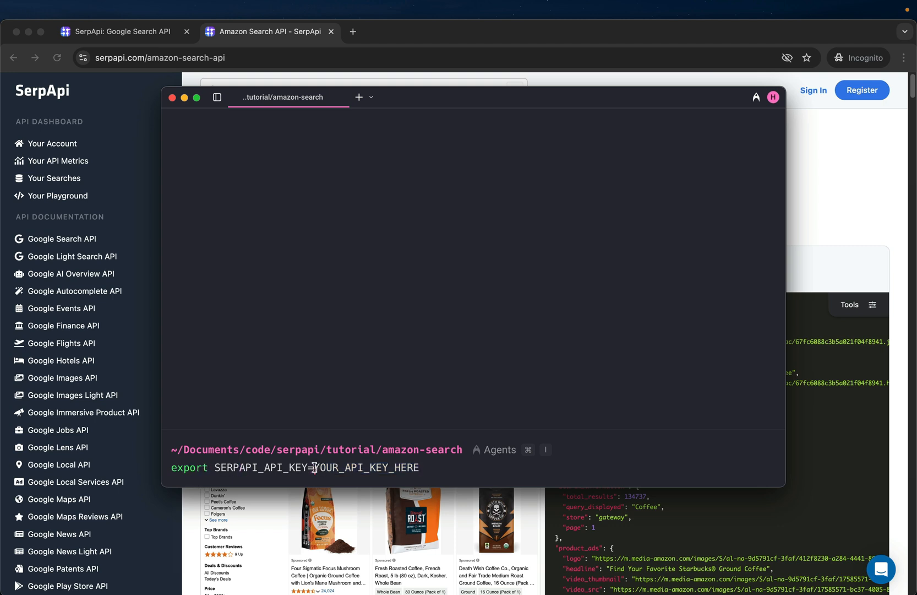
double_click(366, 467)
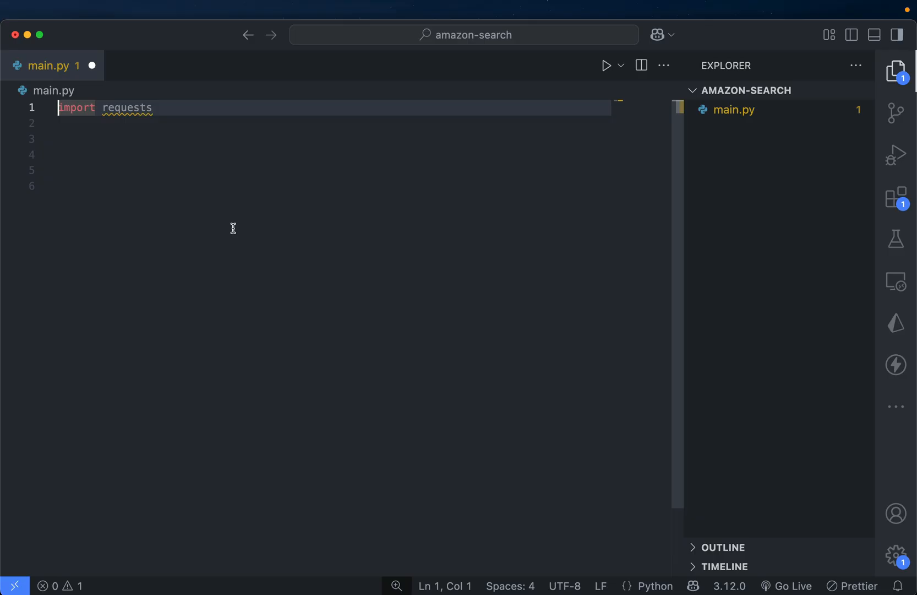
mouse_move(240, 212)
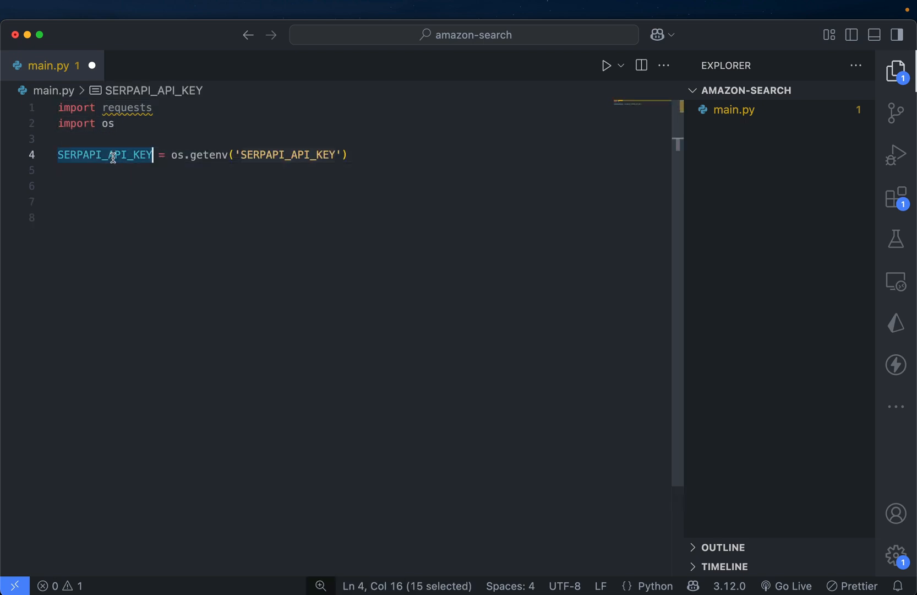
mouse_move(180, 155)
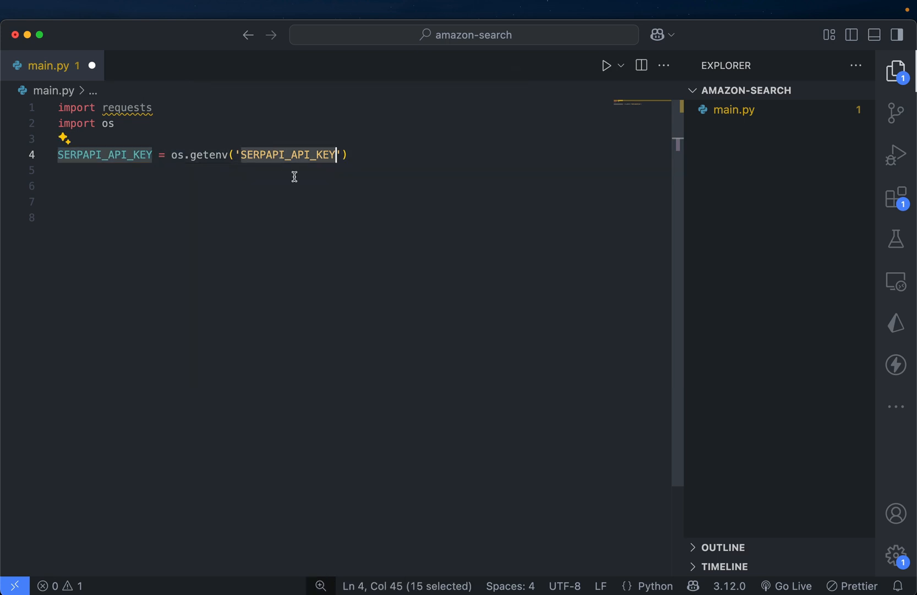
mouse_move(368, 164)
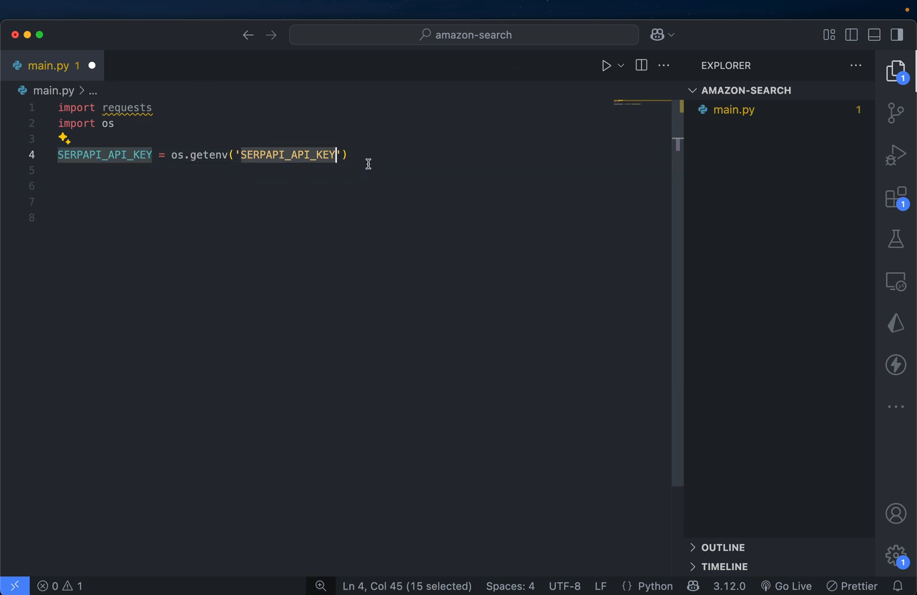
Read the key via os.getenv, call requests.get on serpapi.com/search, and print json.dumps(response, indent=2).
text("YOUR_ACTUAL_API_KEY")
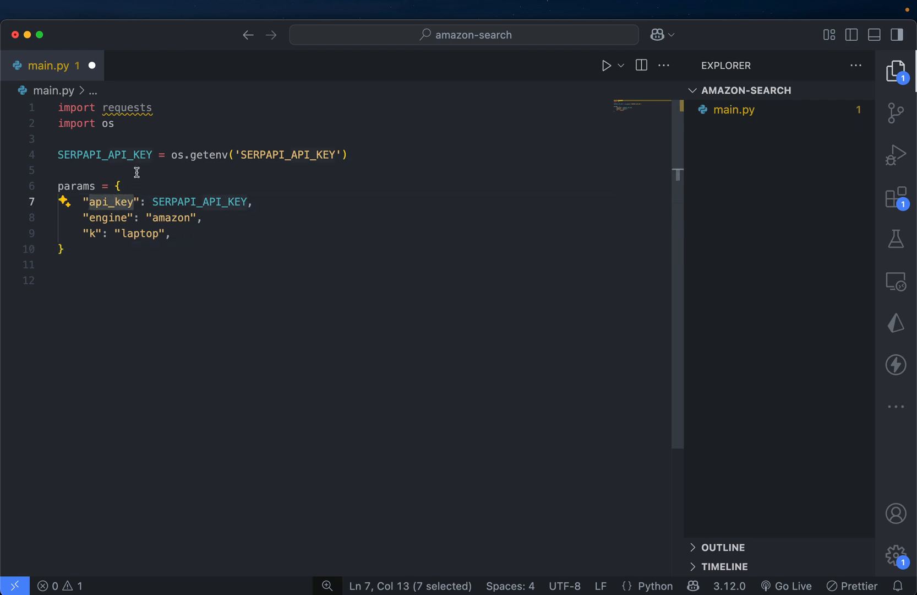
double_click(200, 201)
text(search = requests.get("https://serpapi.com/search", params=params))
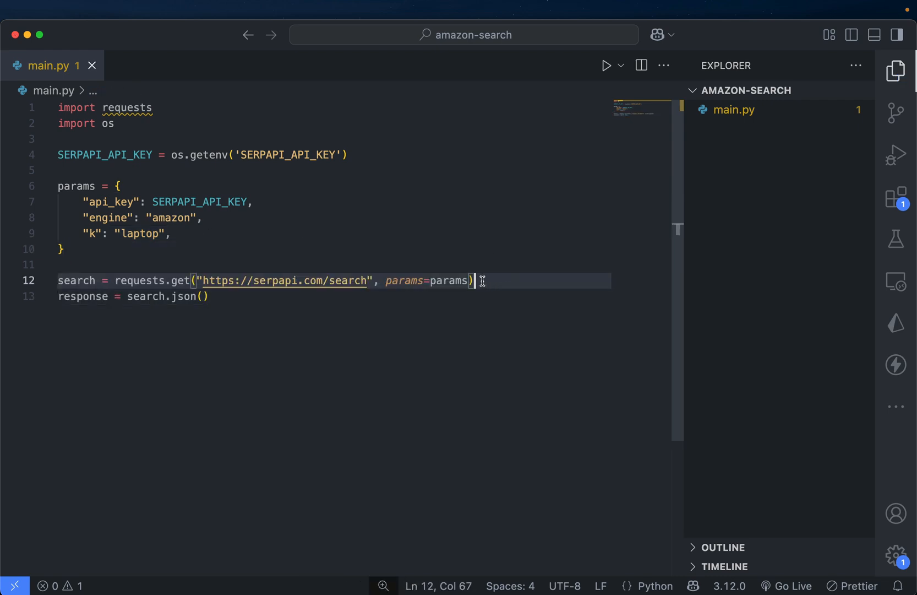
double_click(183, 280)
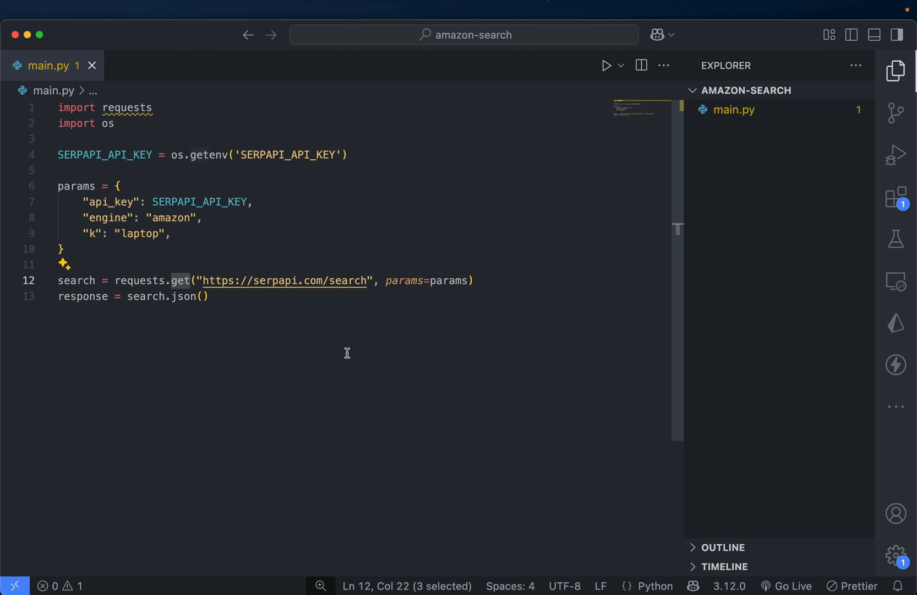
drag(174, 280, 210, 295)
text(import json)
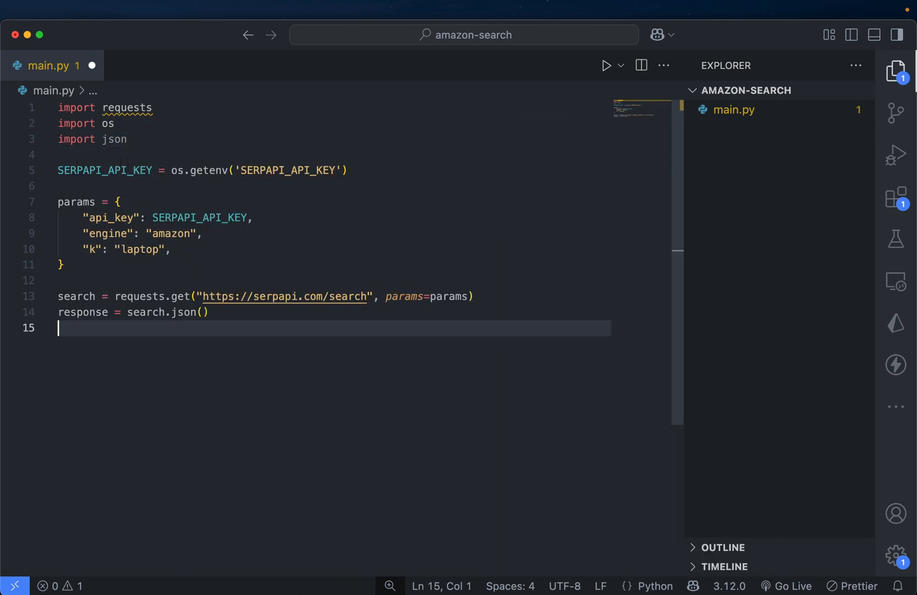
text(print(json.dumps(response, indent=2)))
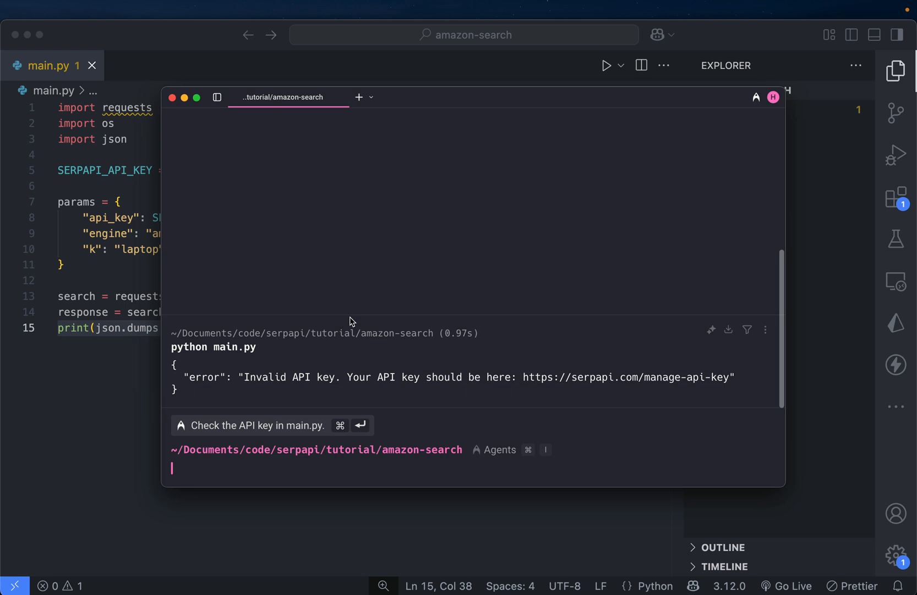
mouse_move(360, 386)
text(c)
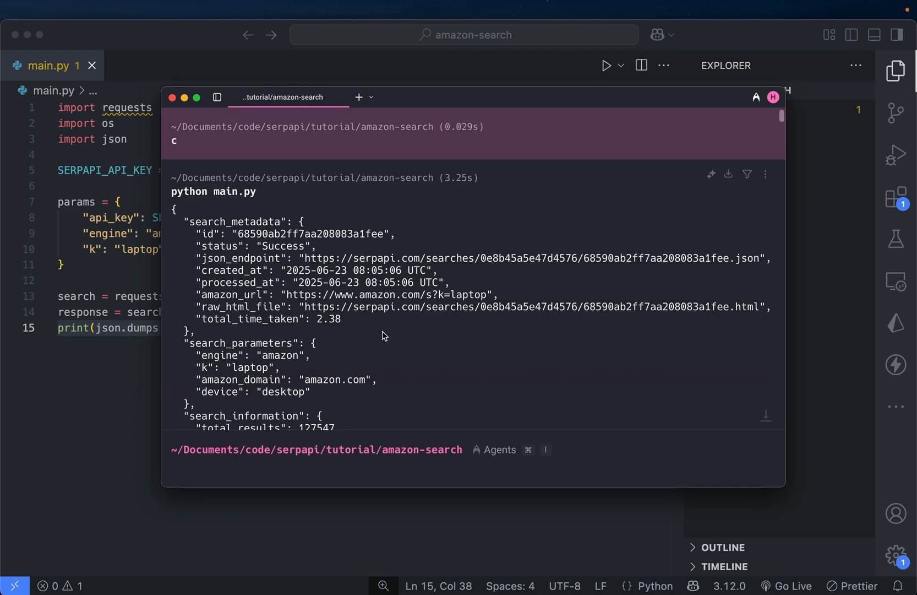
mouse_move(248, 229)
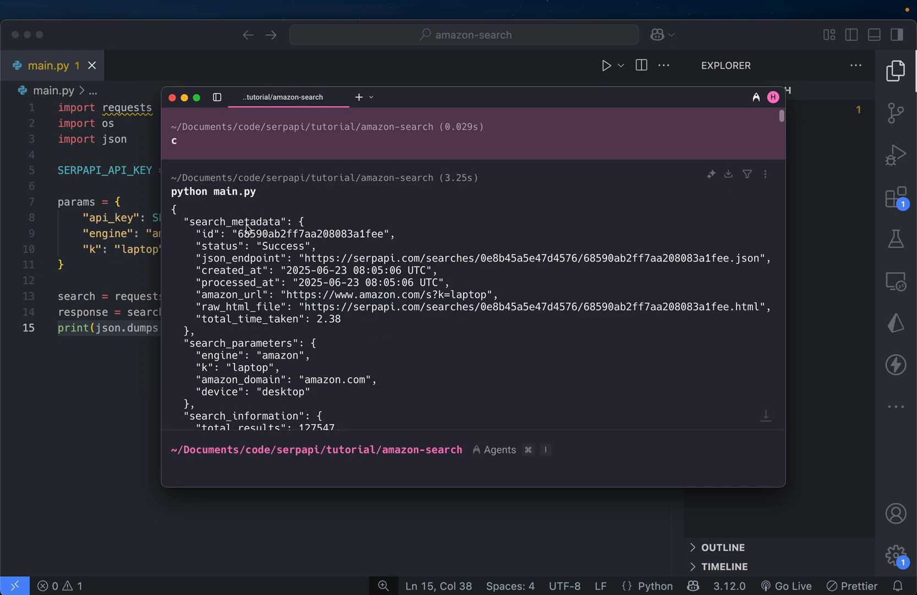
Scroll the printed laptop search JSON down past metadata and parameters to organic results.
scroll(down, 3)
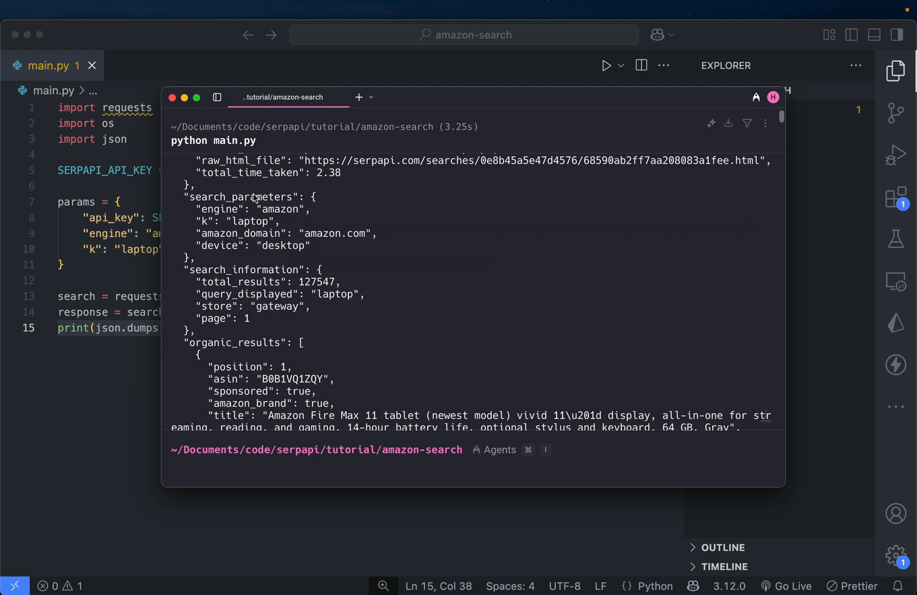
scroll(down, 3)
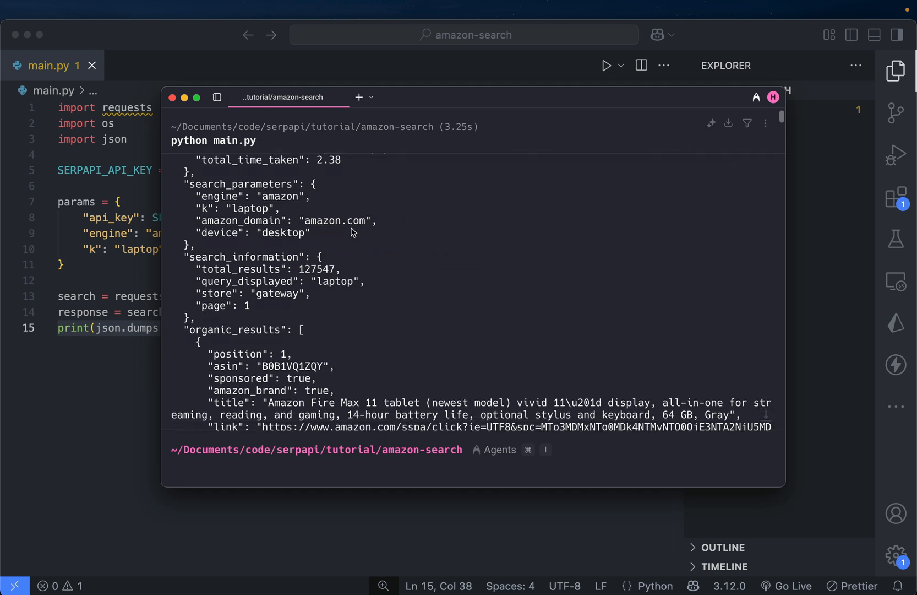
scroll(down, 3)
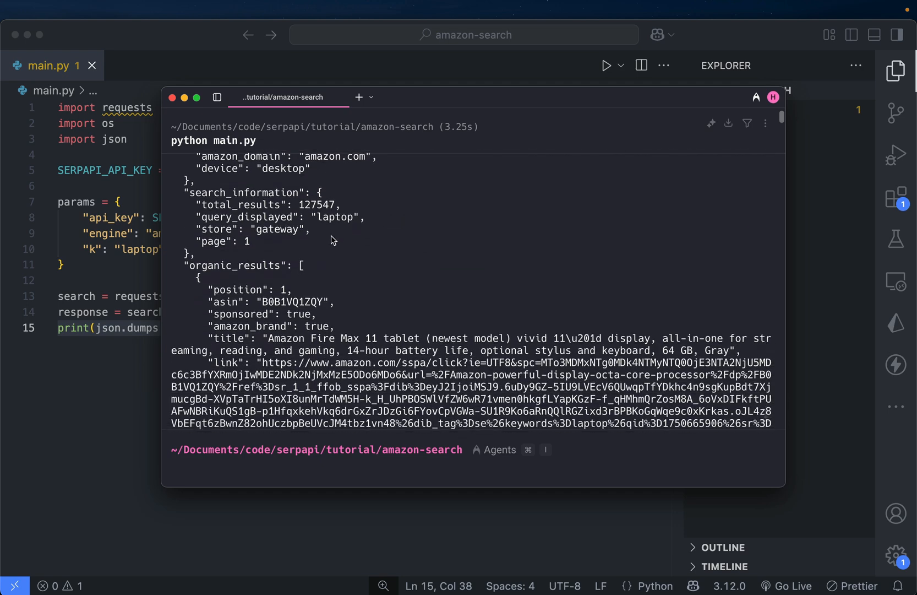
scroll(down, 3)
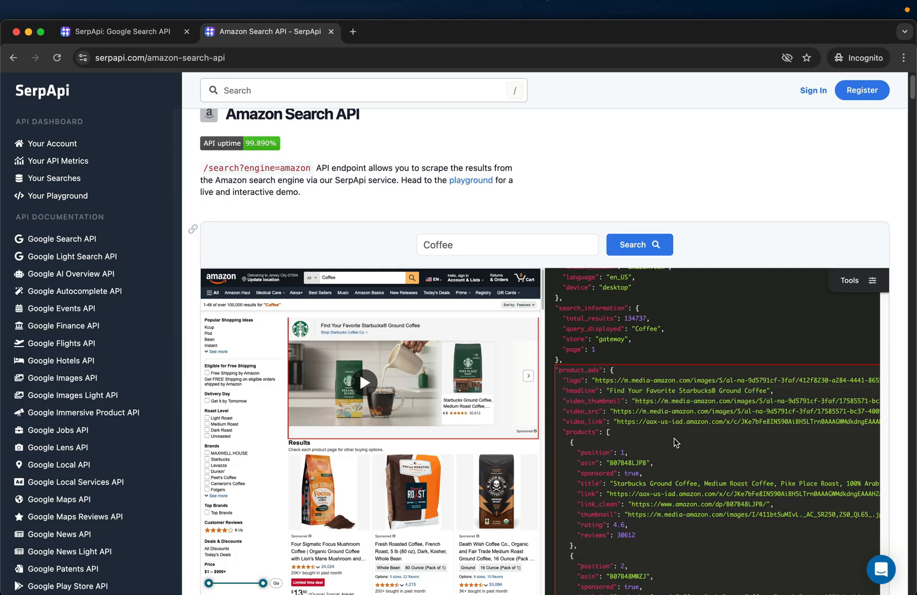
Scroll the example response panel down to the organic_results section.
scroll(down, 3)
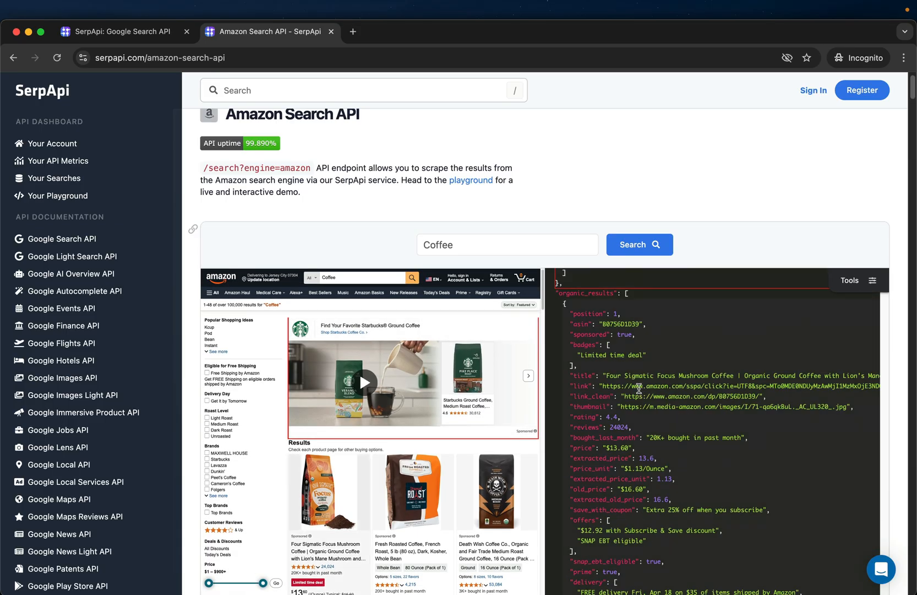
scroll(down, 3)
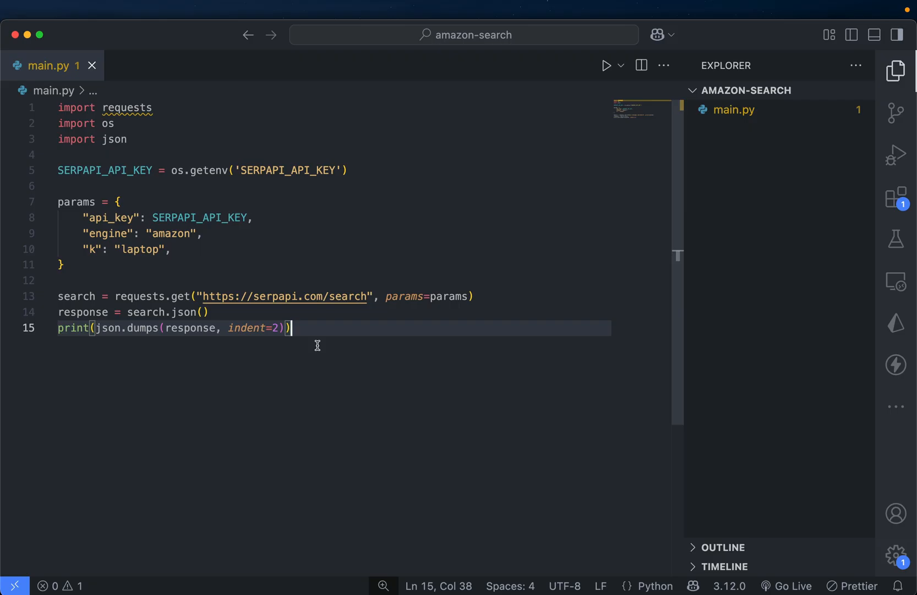
Insert the for loop over organic_results printing title, ASIN, thumbnail, price, rating, reviews and link.
key(enter)
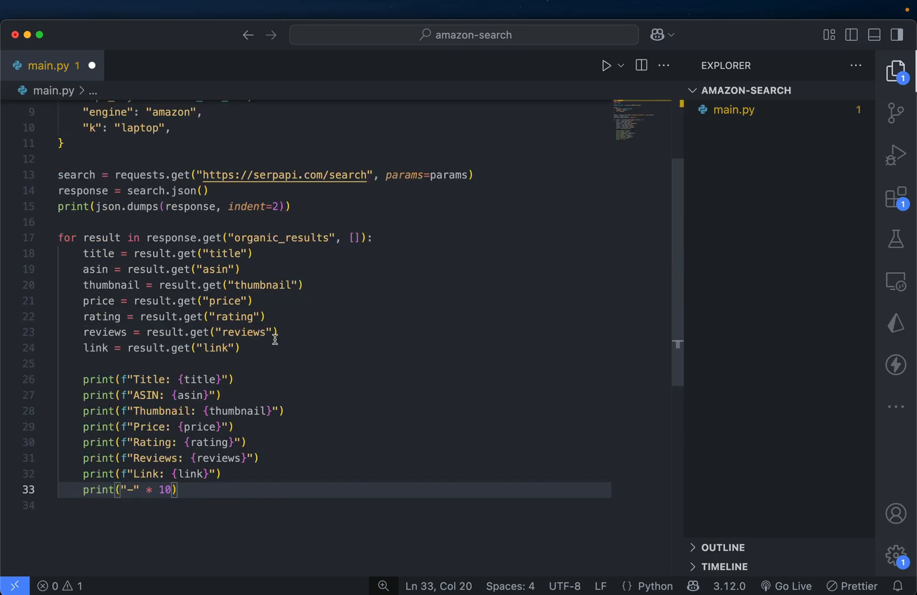
mouse_move(260, 297)
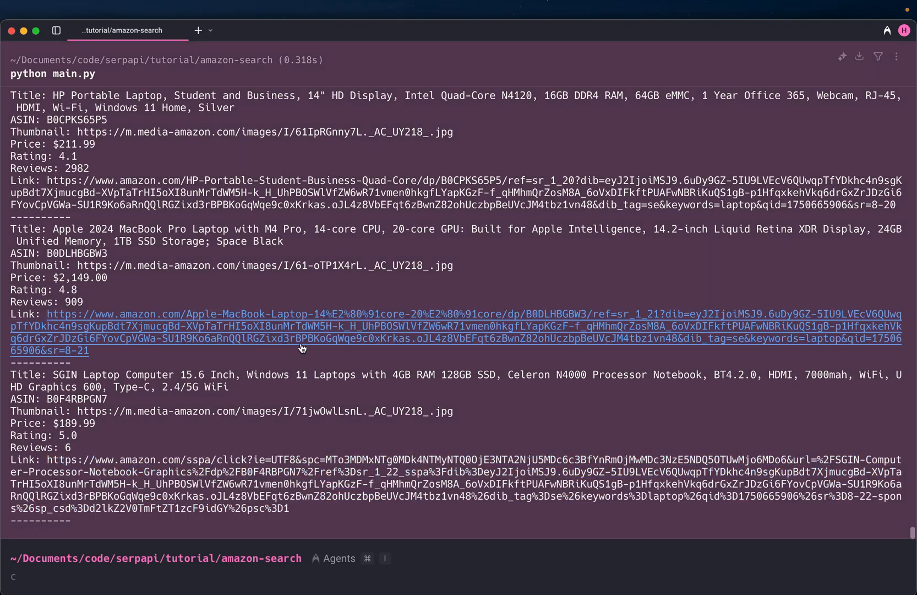
Scroll through the printed laptop listings separated by dashes.
scroll(down, 3)
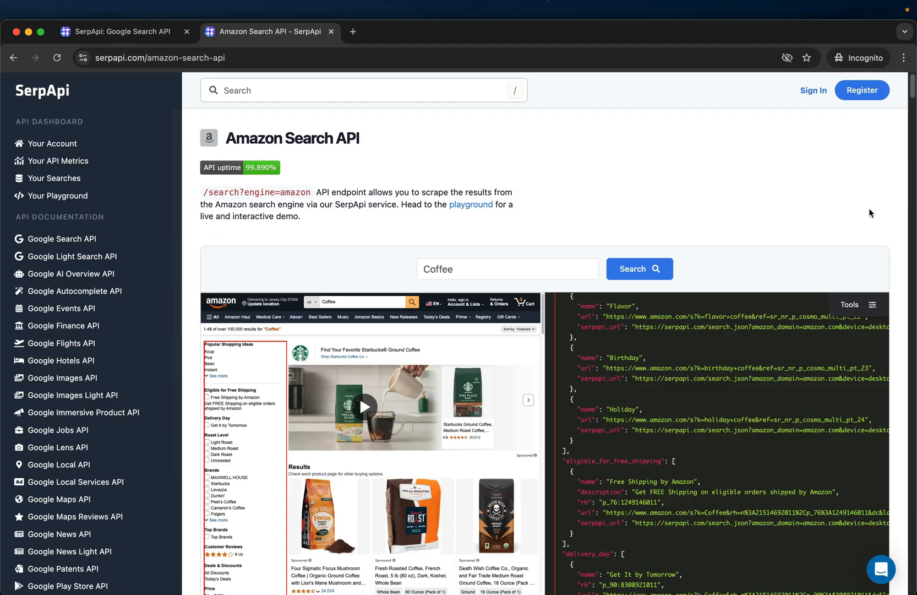
Scroll the docs down to Advanced Amazon Parameters and the s sorting options like price-desc-rank.
scroll(down, 3)
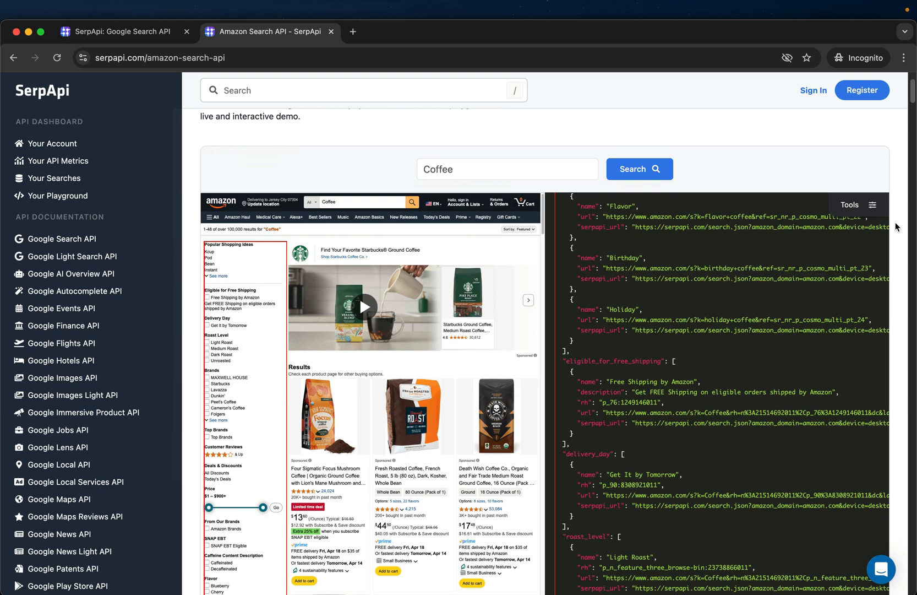
scroll(down, 3)
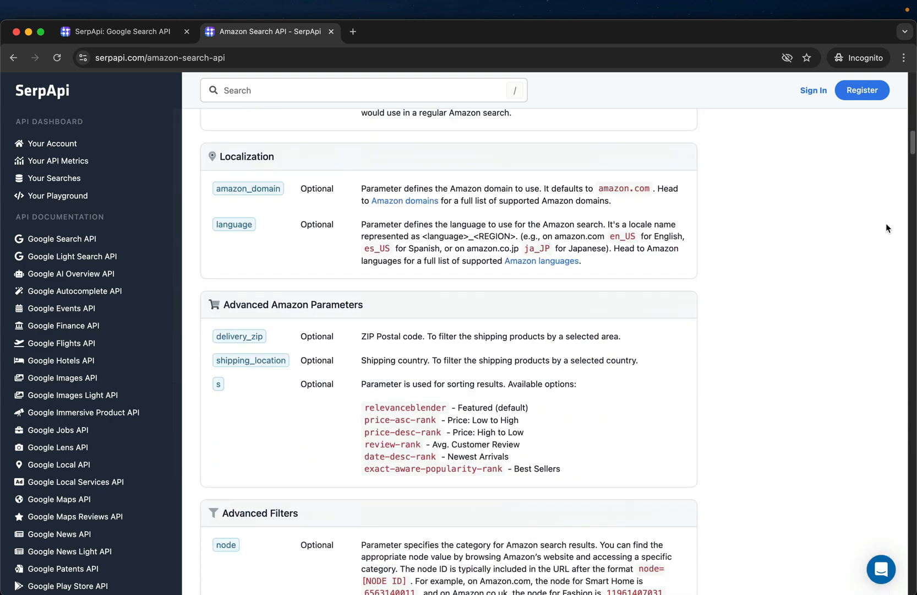
scroll(down, 3)
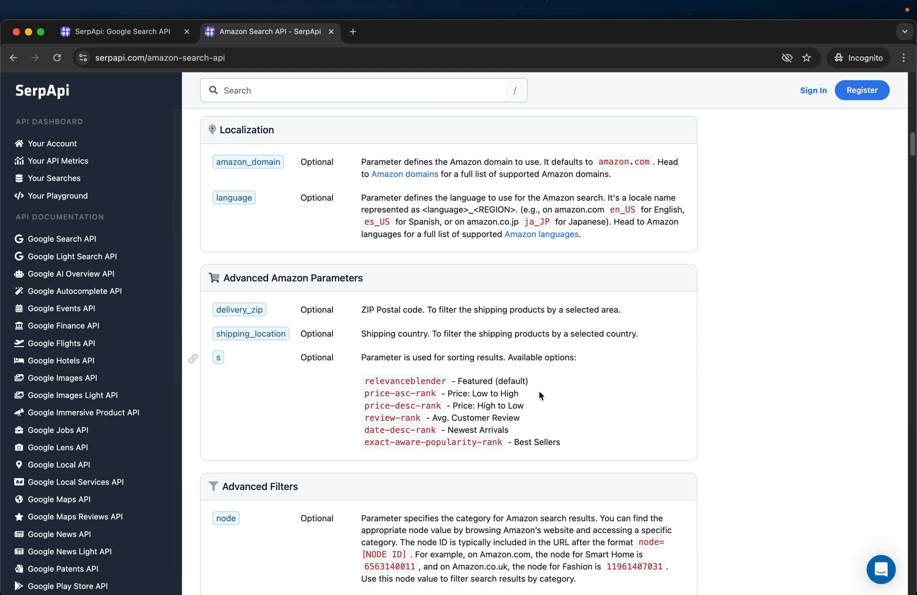
mouse_move(483, 403)
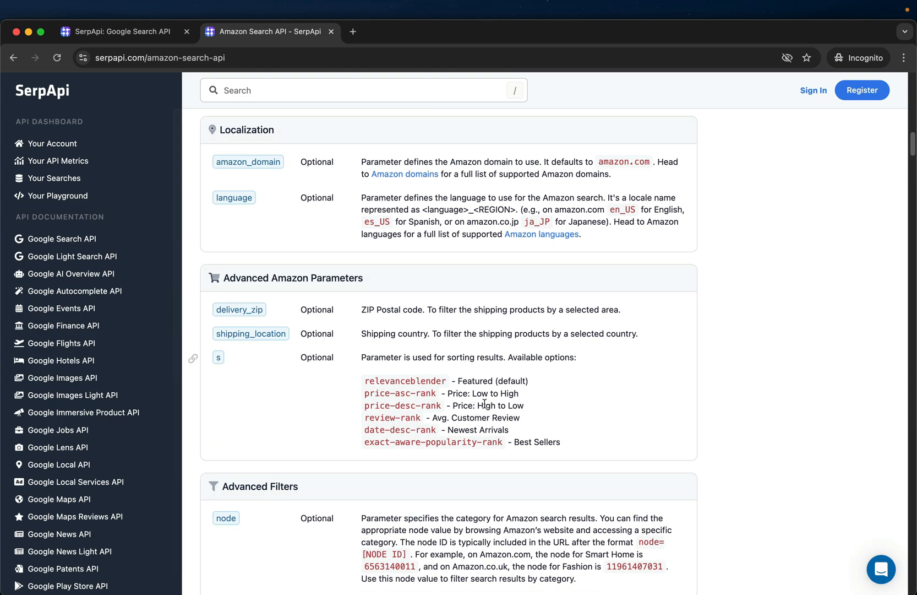
mouse_move(457, 389)
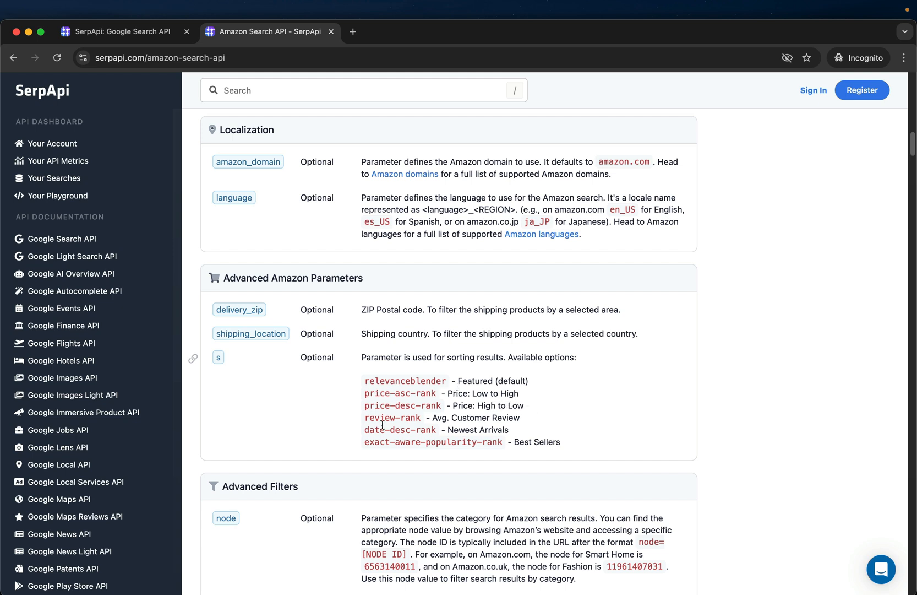
mouse_move(250, 386)
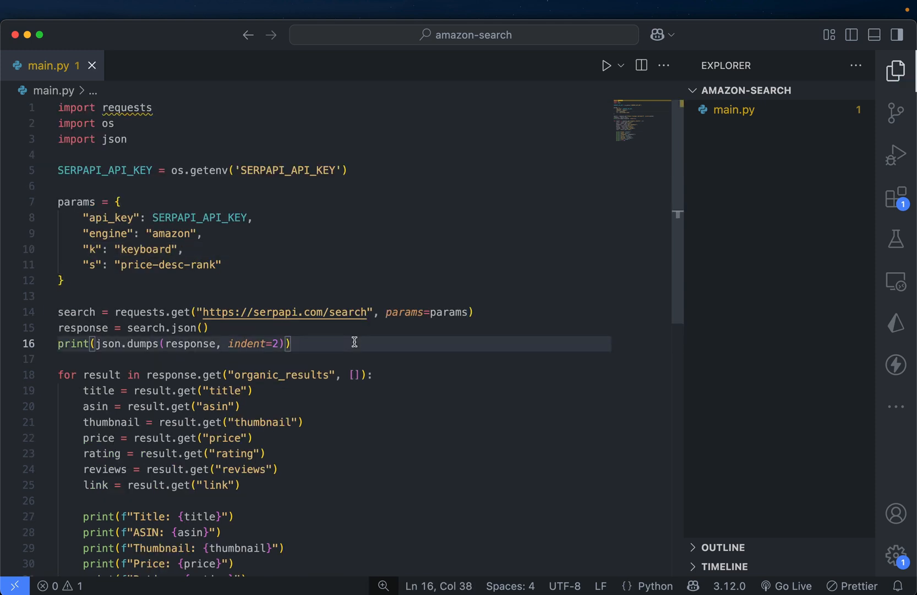
Comment out the print(json.dumps) line with Cmd+/ after setting k keyboard and s price-desc-rank.
key(cmd+/)
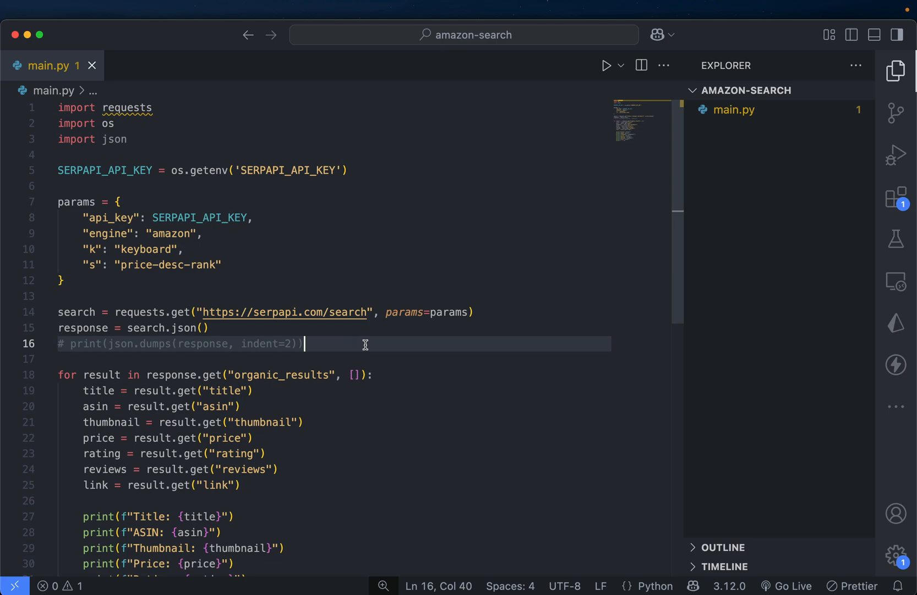
scroll(down, 3)
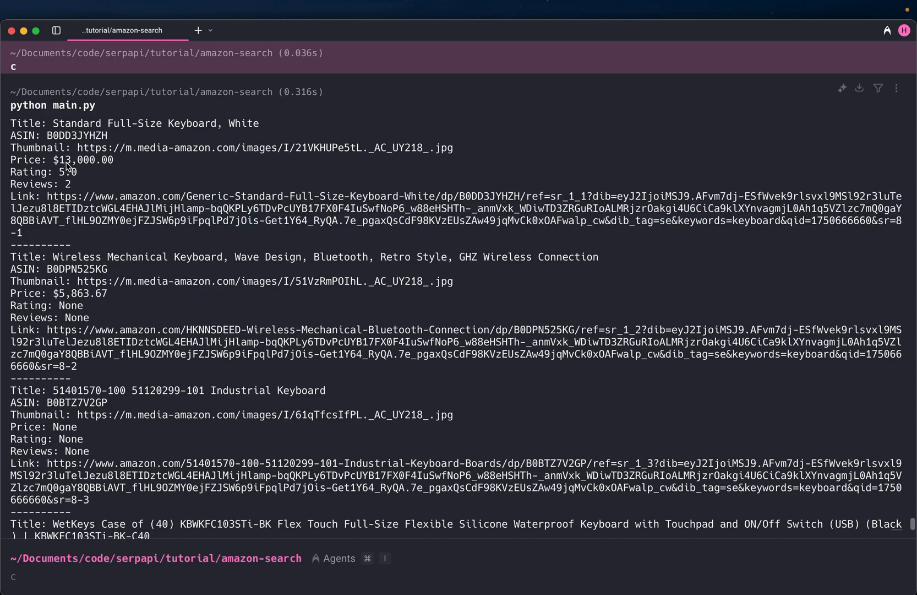
Scroll the keyboard listings down to results 14–16 with prices like $1,540.99.
scroll(down, 3)
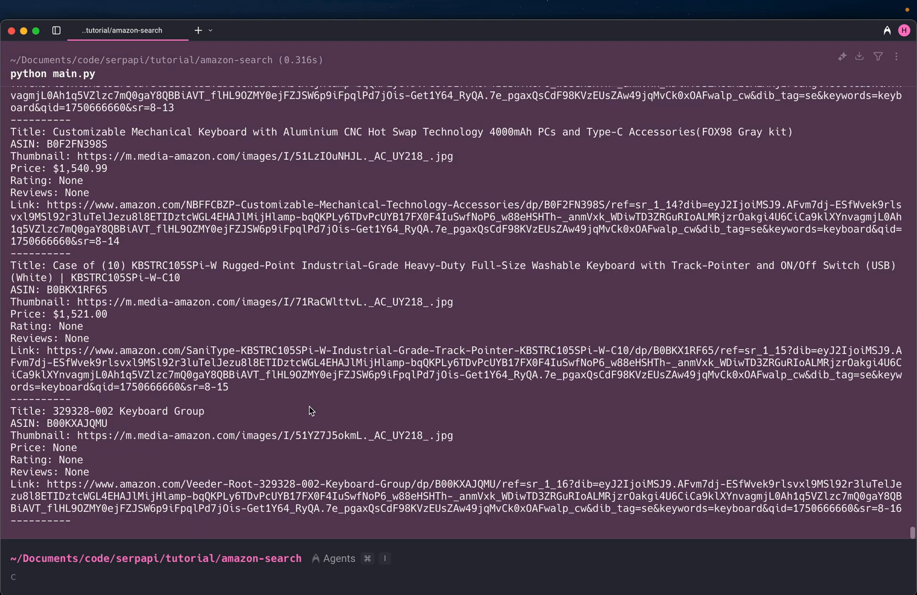
mouse_move(86, 457)
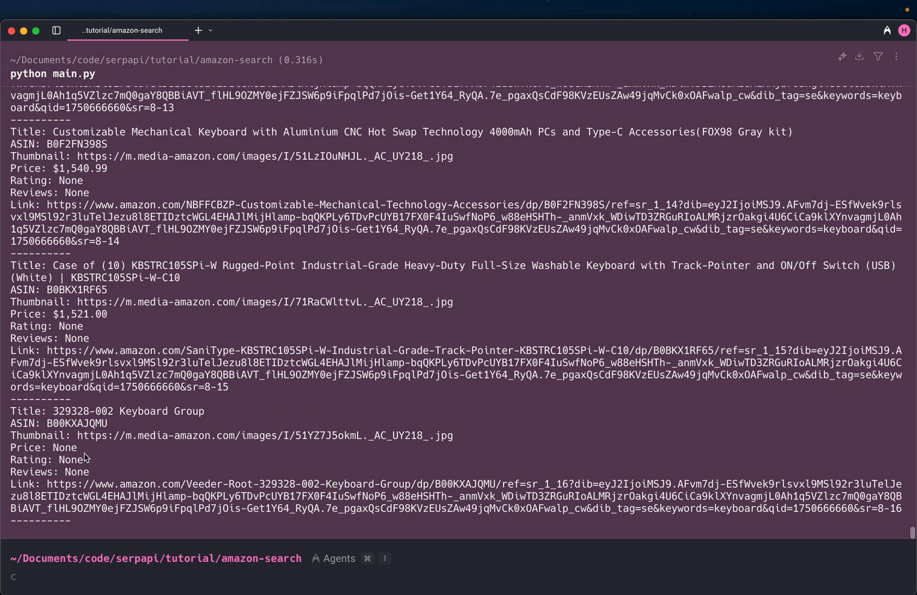
mouse_move(217, 472)
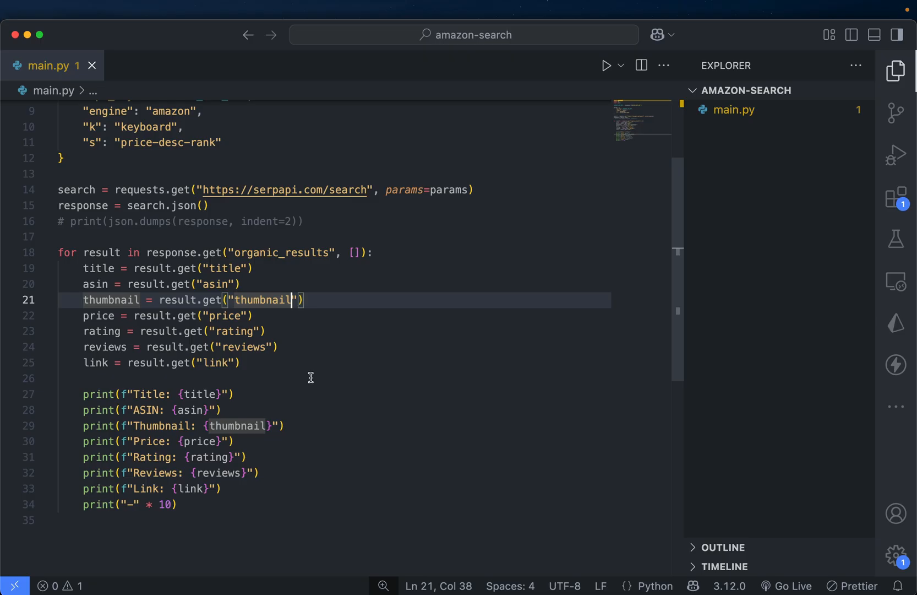
Add print(response["search_metadata"]["id"]) on a new line before the results loop.
key(enter)
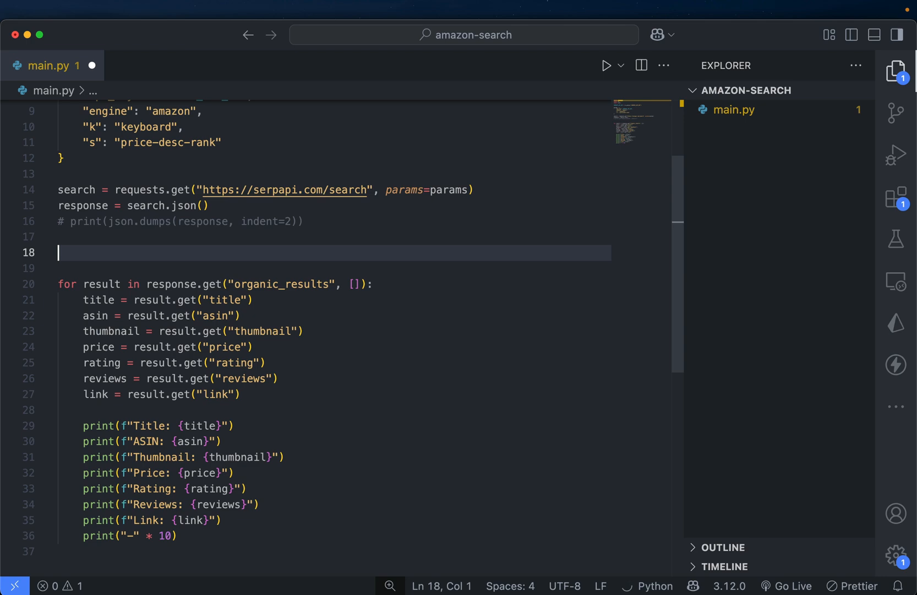
text(print(response["search_metadata"]["id"]))
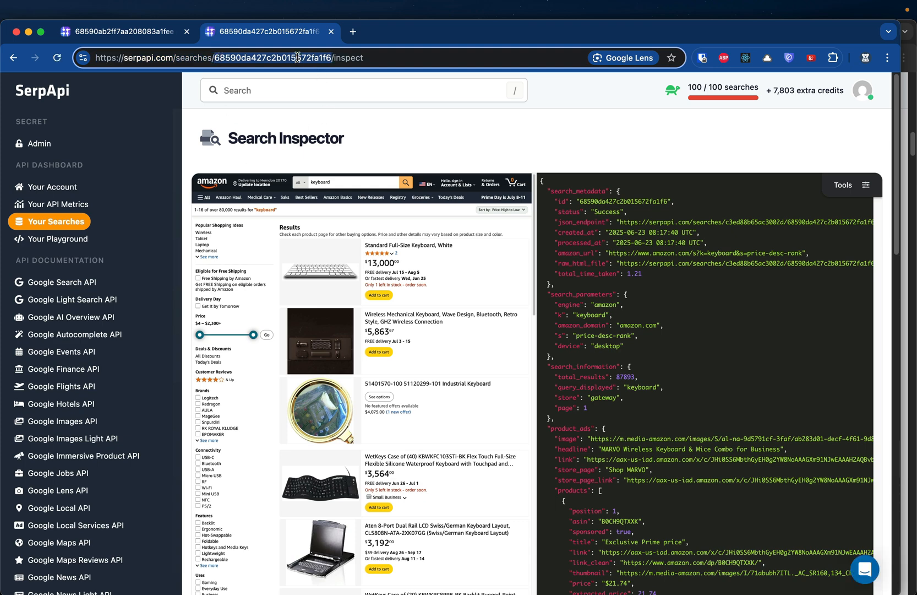
Select the search id in the address bar and highlight the first keyboard listing's organic_results JSON.
double_click(272, 57)
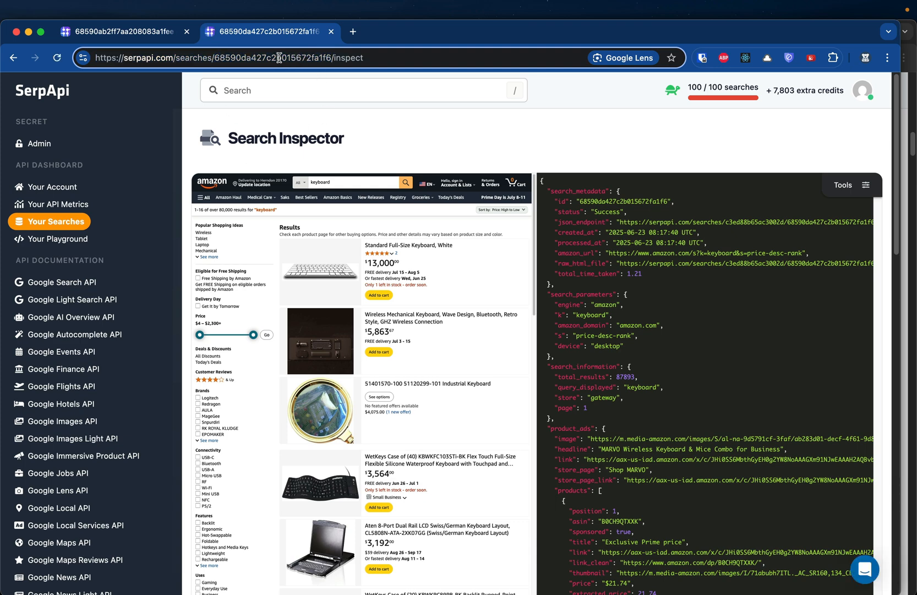
double_click(273, 57)
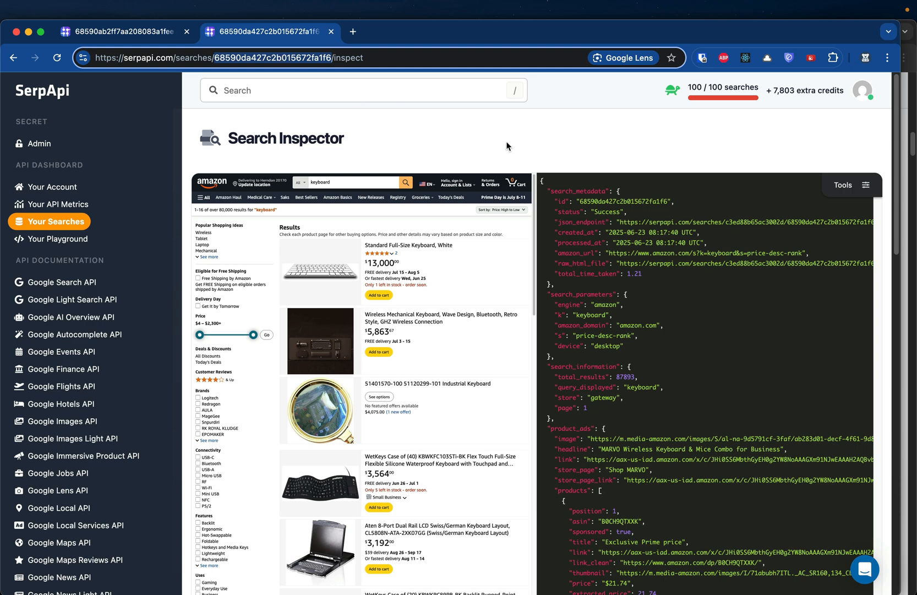
mouse_move(380, 324)
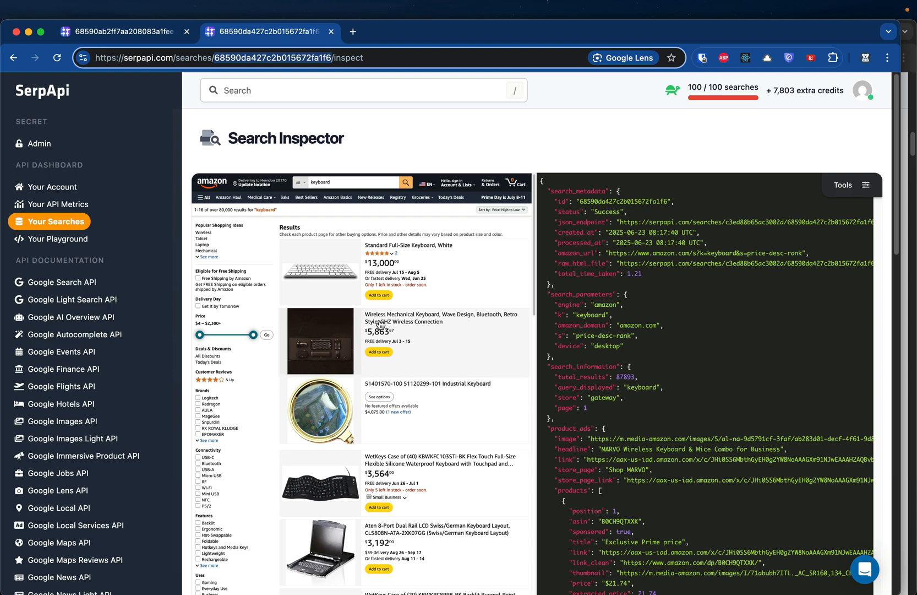
mouse_move(455, 271)
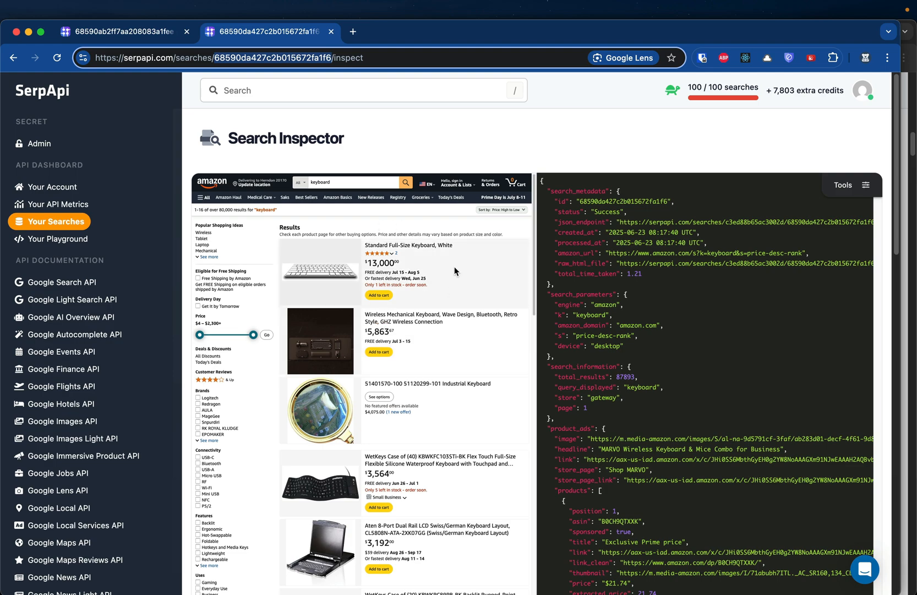
click(403, 272)
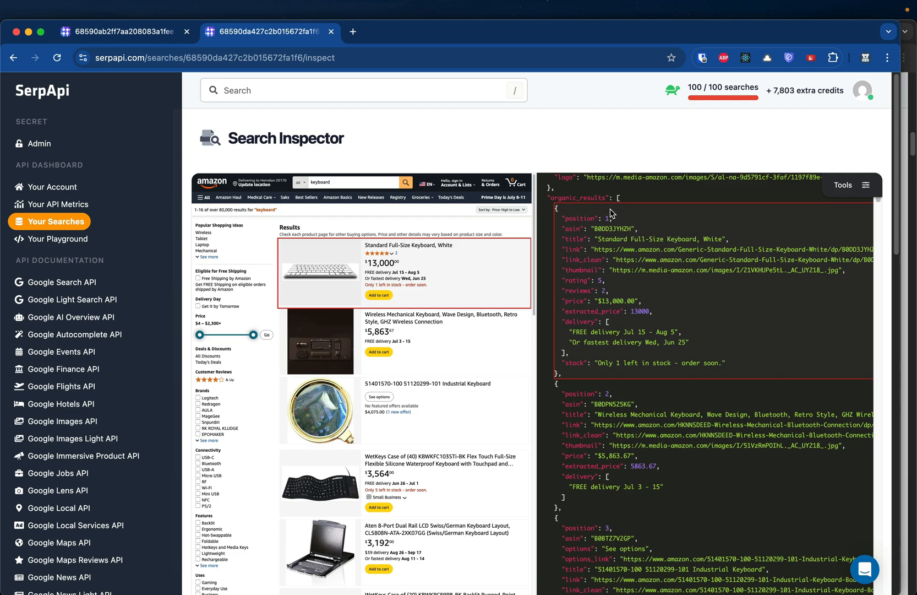
mouse_move(530, 249)
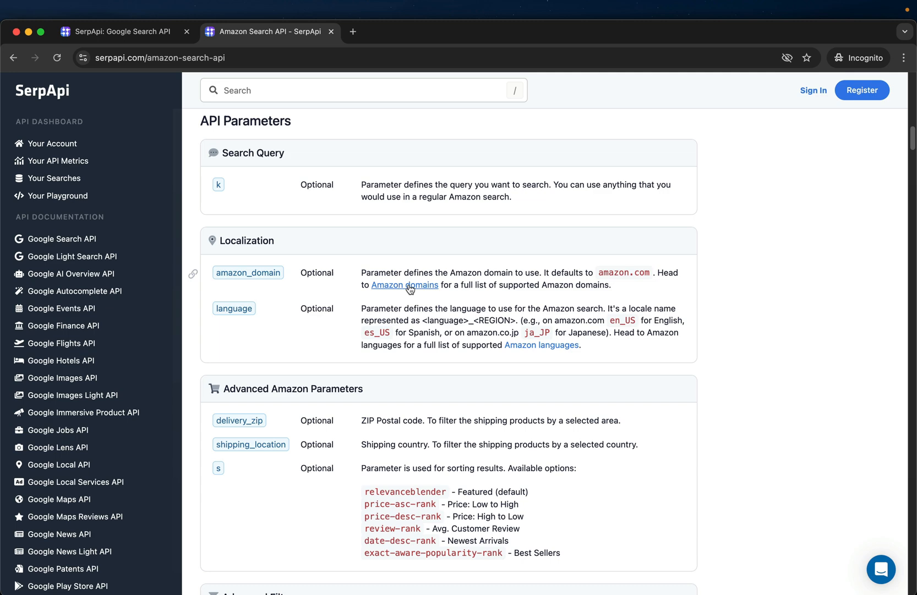
mouse_move(404, 285)
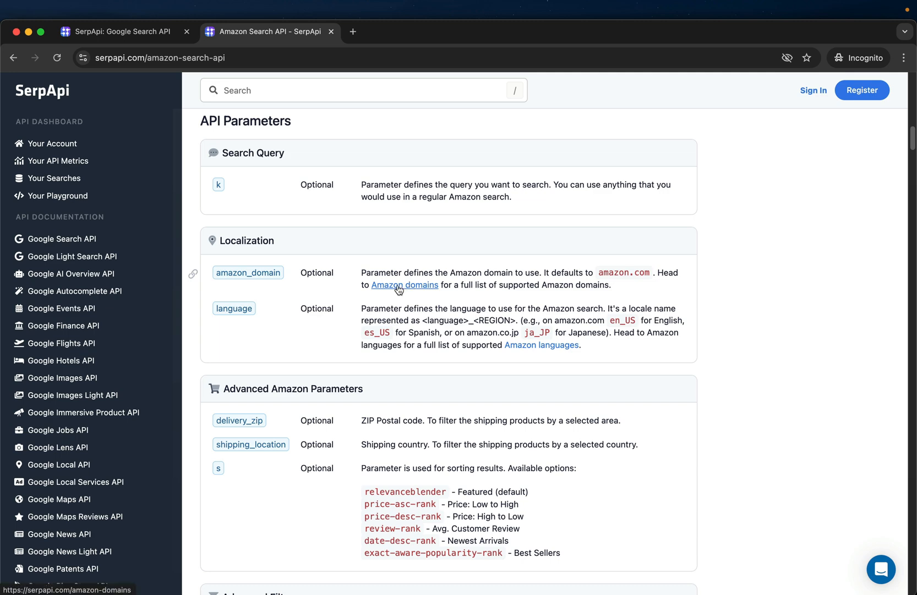
View the Supported Amazon Domains table from the Amazon Search API docs.
click(404, 285)
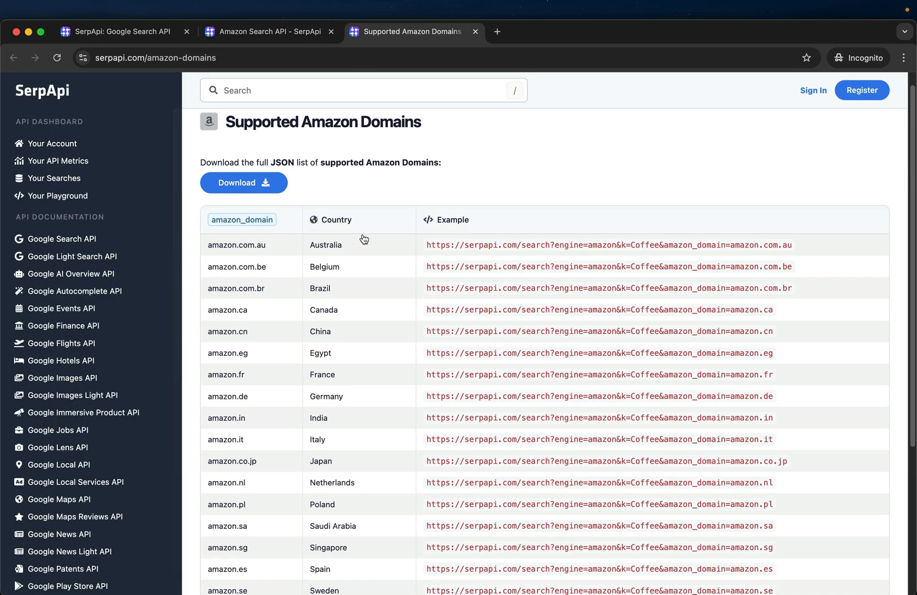
scroll(down, 3)
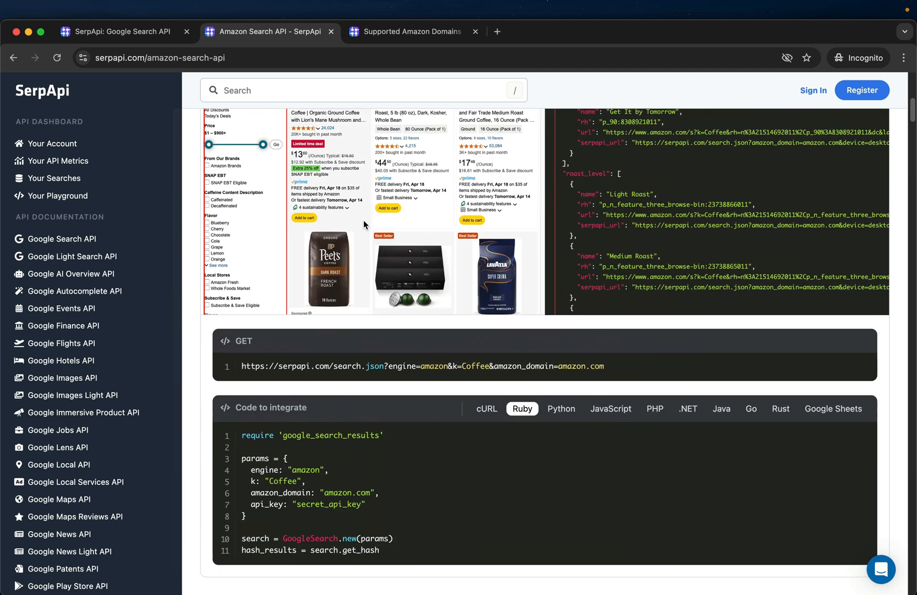
Locate the Pagination section and highlight the 'page' parameter.
scroll(down, 3)
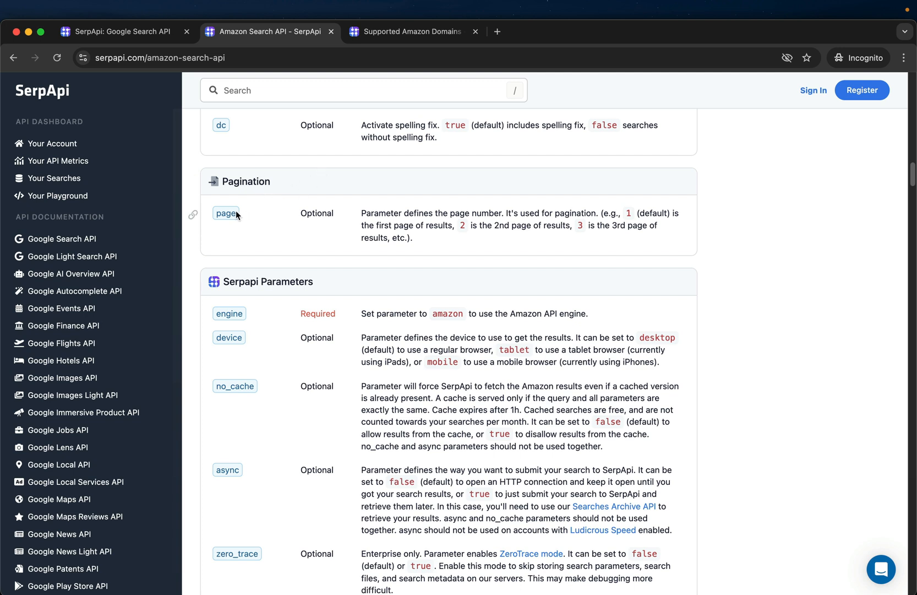
double_click(226, 212)
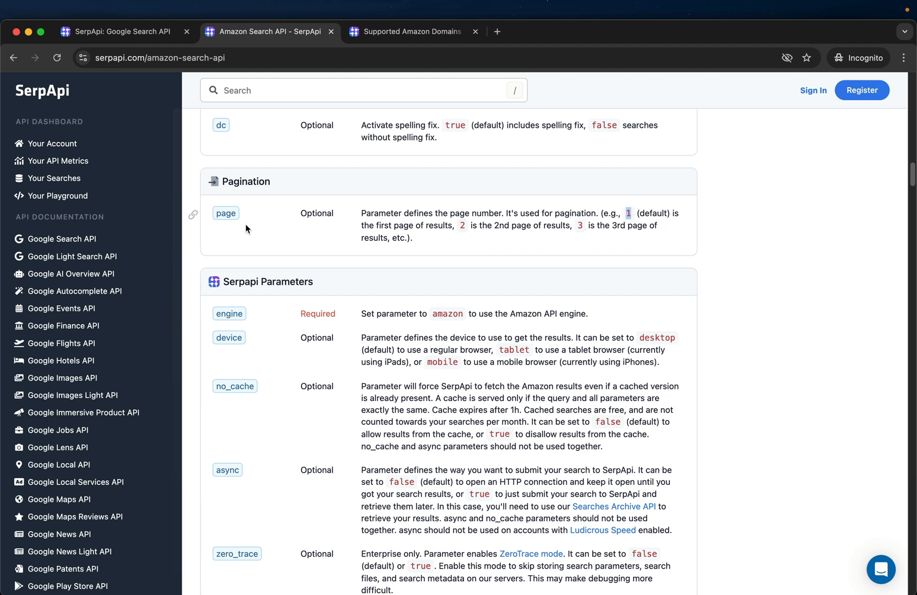
mouse_move(510, 250)
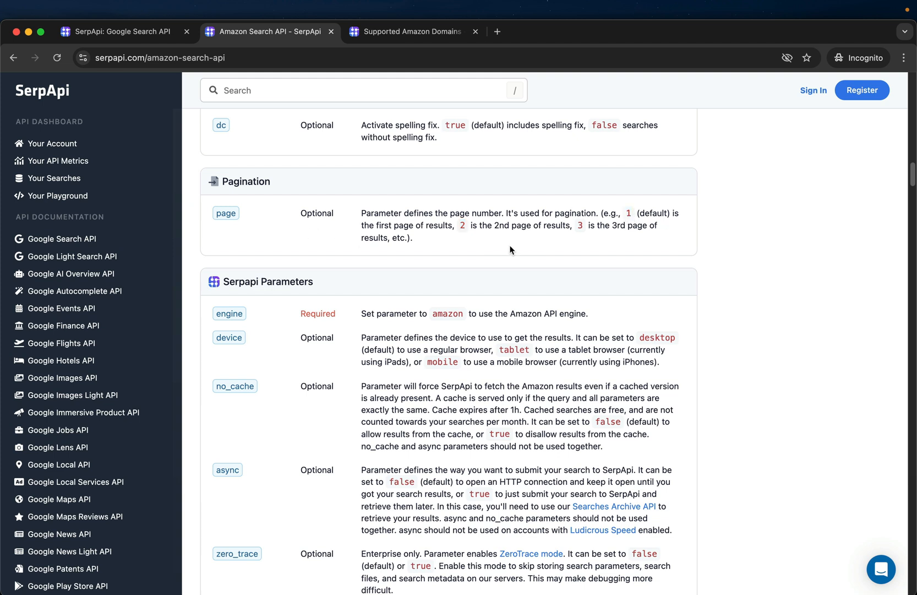
mouse_move(461, 228)
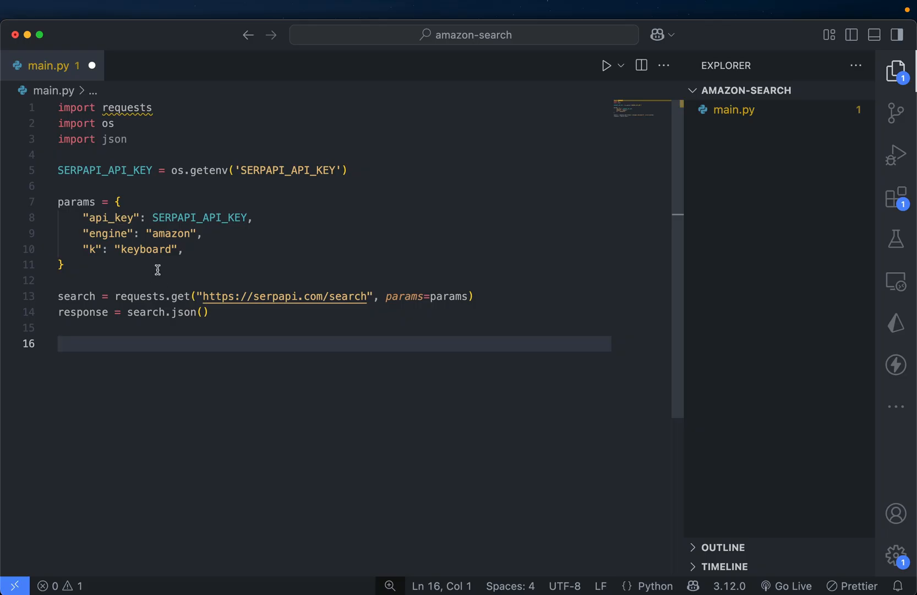
Replace the search term with 'mac mini m4' and start paging from page = 2.
double_click(148, 249)
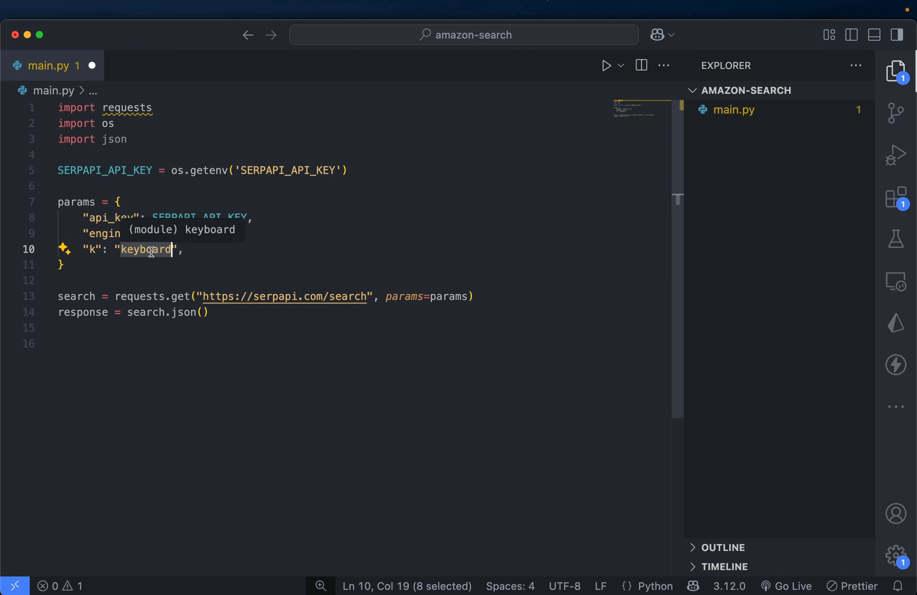
text(mac mini m4)
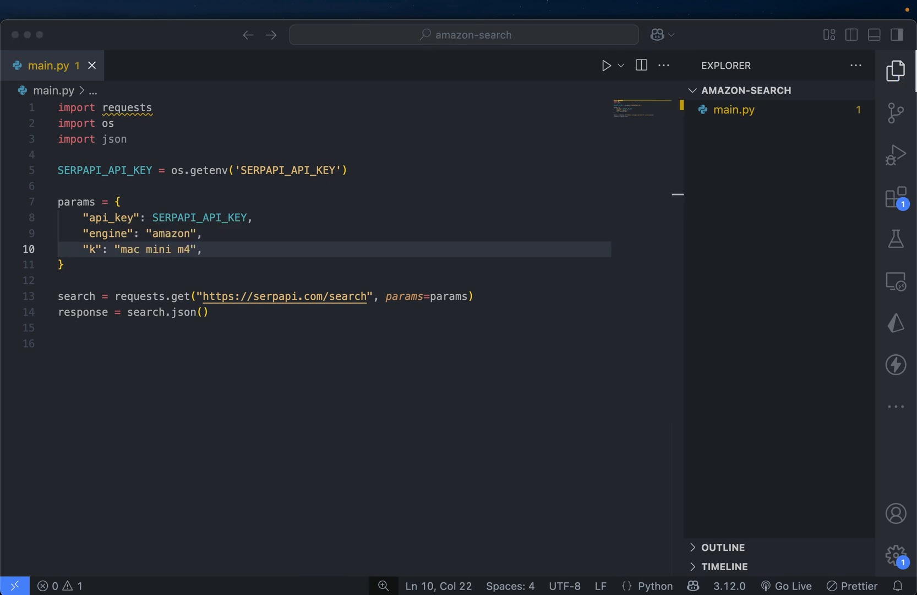
text(page = 2)
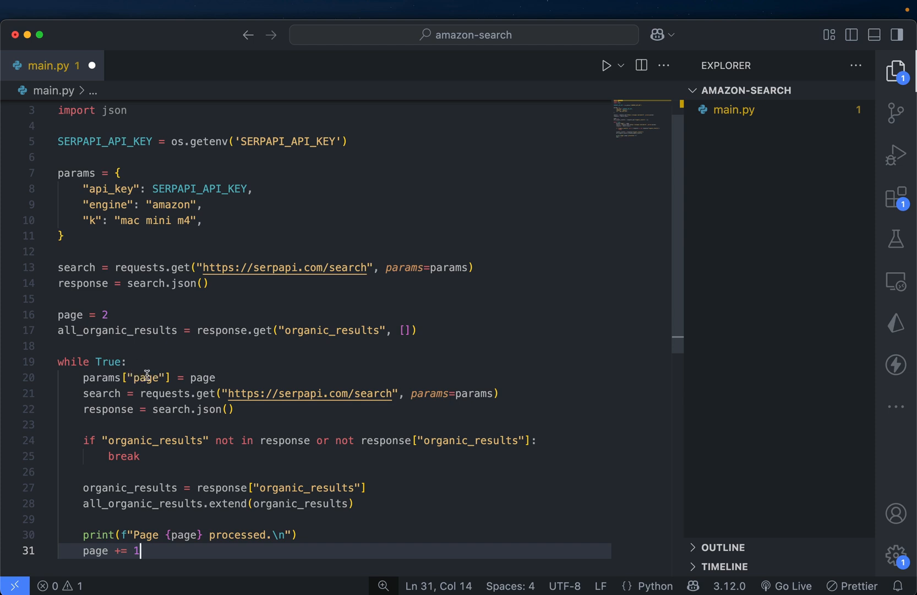
Loop over pages until organic_results run out and print the total all_organic_results count.
double_click(204, 376)
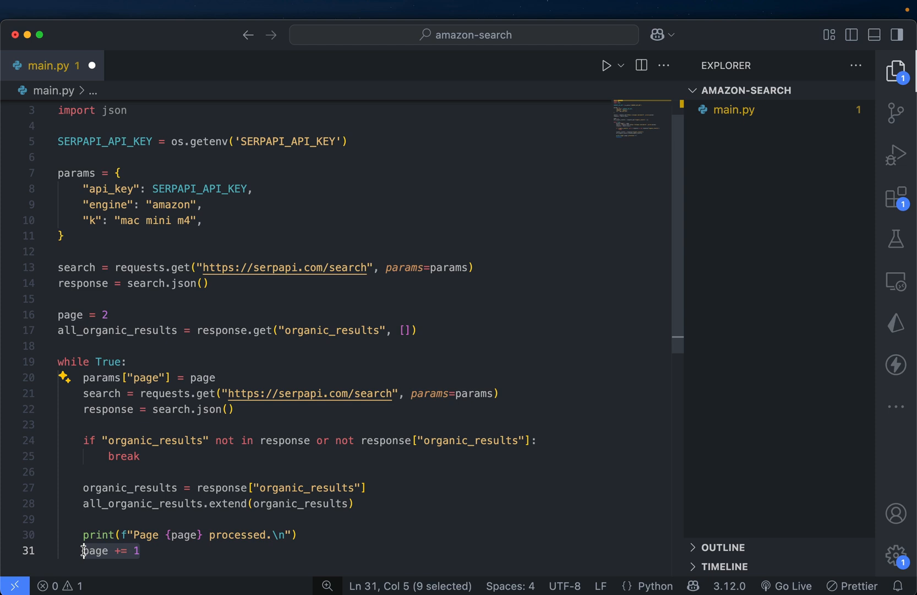
mouse_move(200, 365)
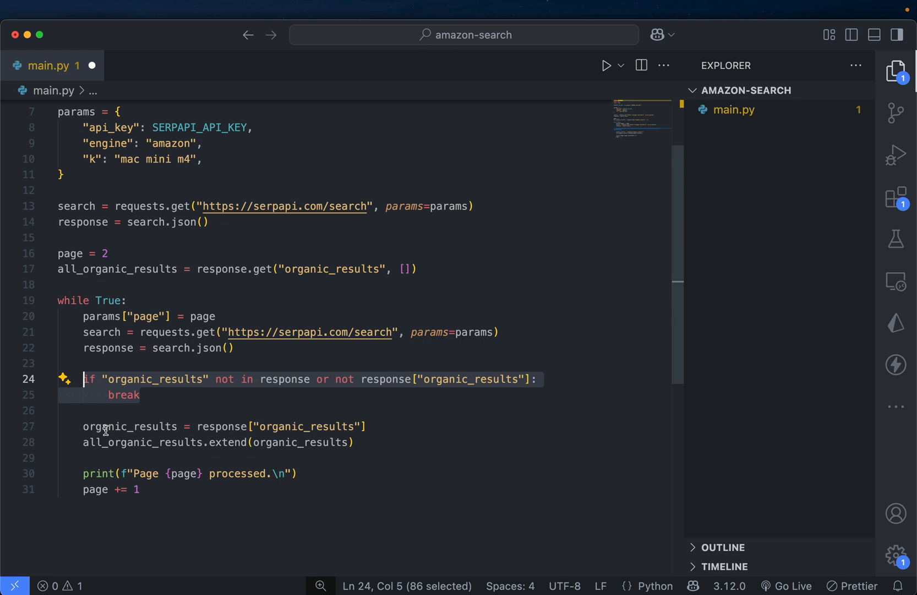
double_click(229, 443)
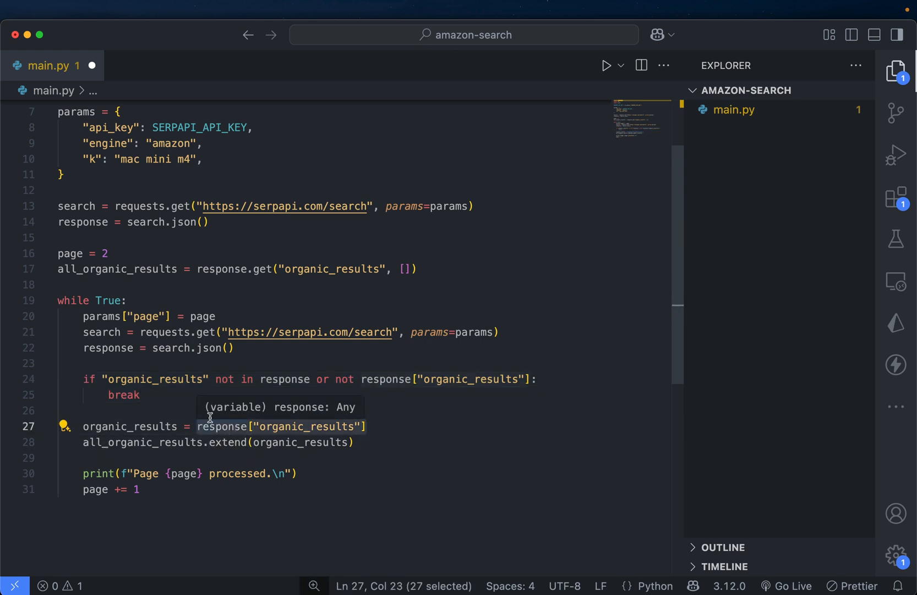
double_click(143, 441)
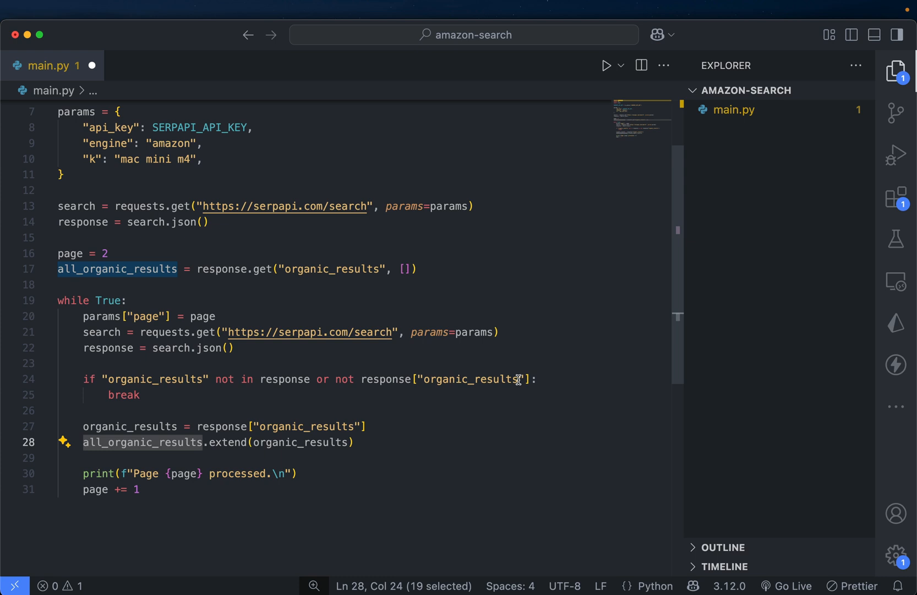
text(print(f"Total organic results: {len(all_organic_results)}"))
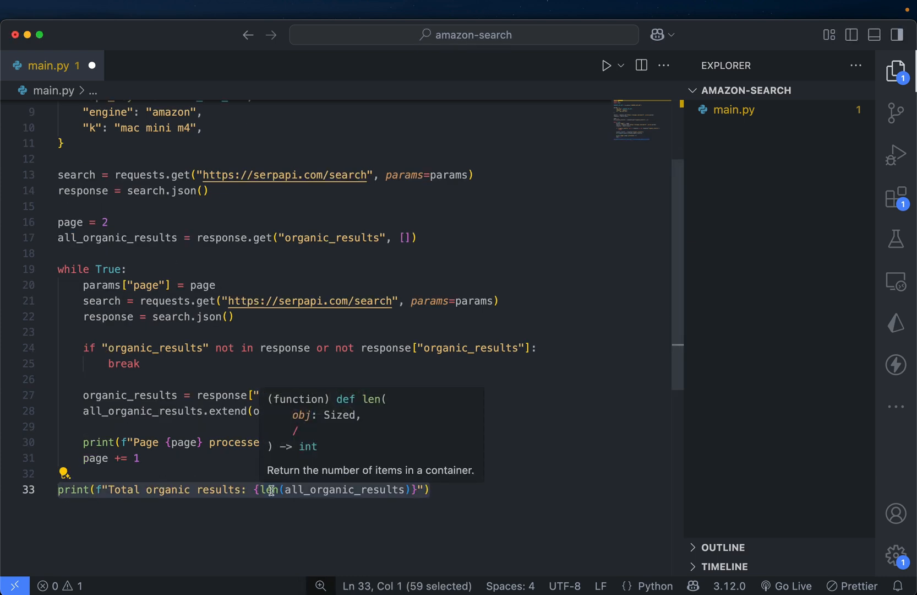
double_click(344, 489)
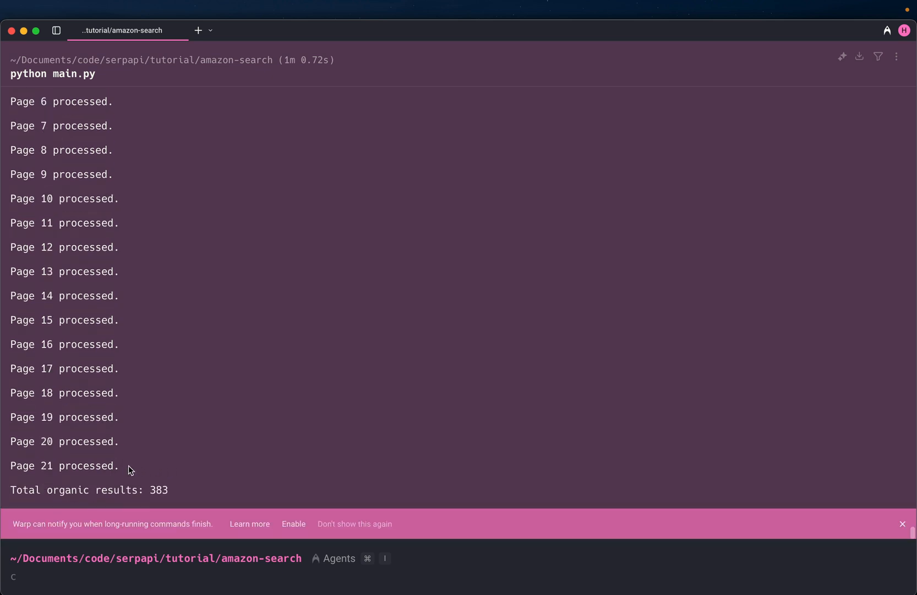
Review the 'Page N processed' output in Warp up to the 383-result total.
scroll(up, 3)
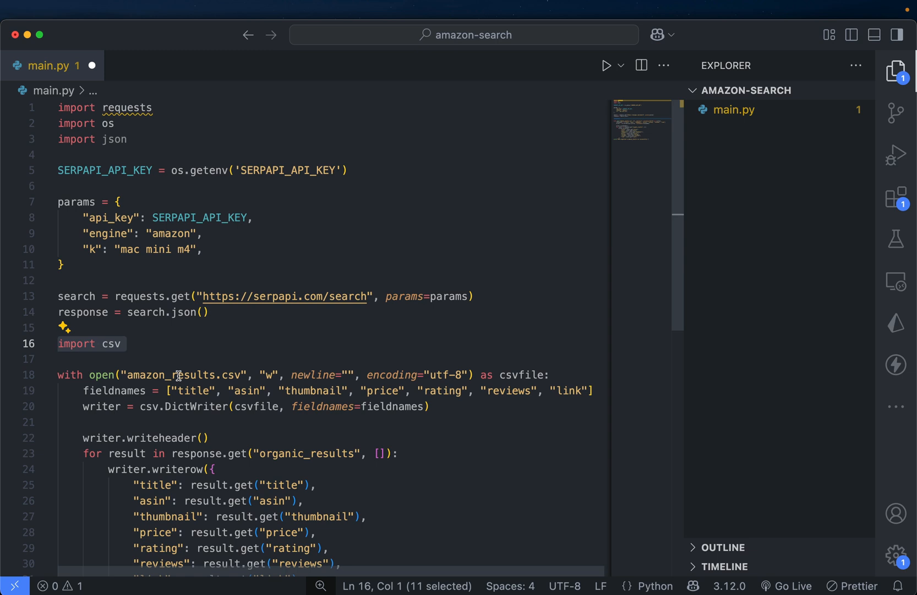
mouse_move(398, 376)
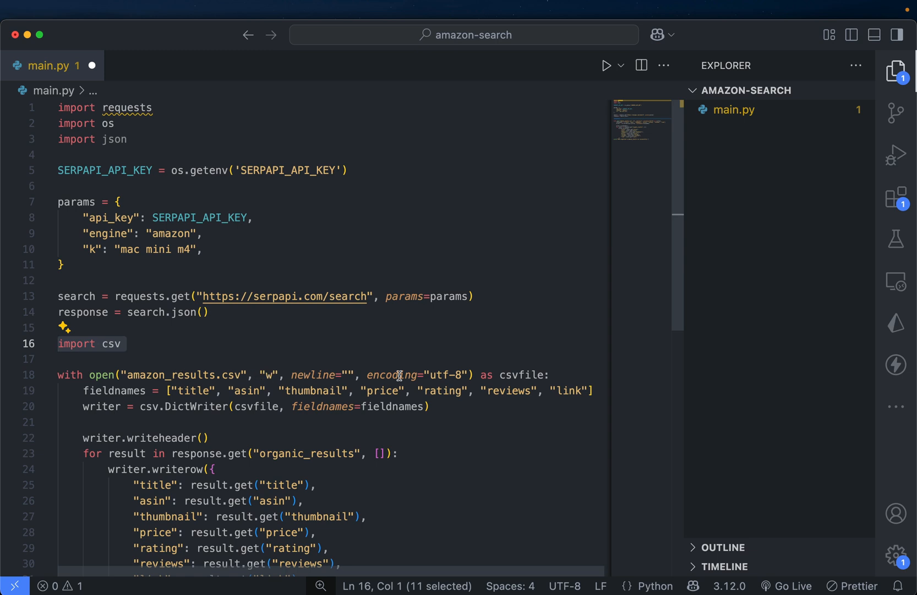
Review the csv.DictWriter block writing title, asin, thumbnail, price, rating, reviews and link to amazon_results.csv.
scroll(down, 3)
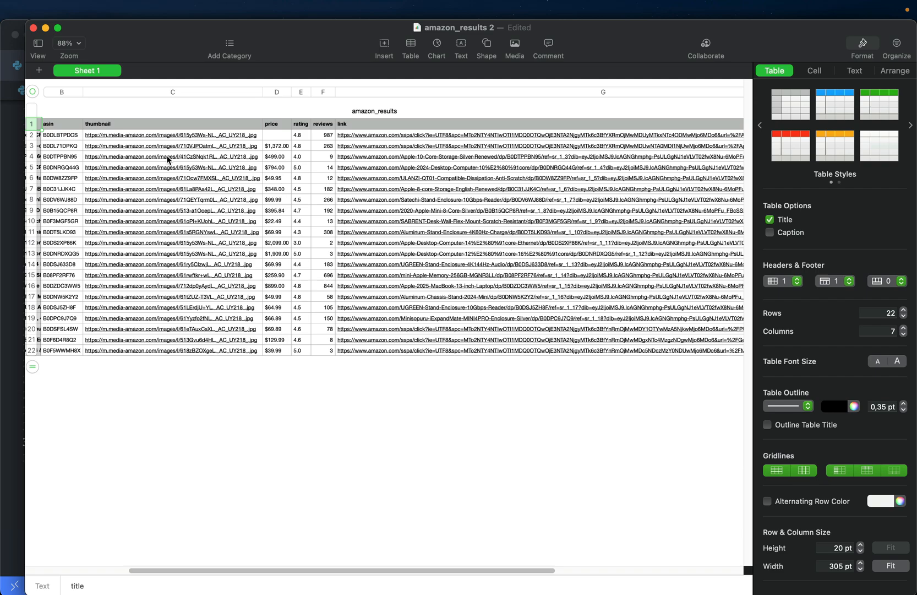
Reveal the title column of Mac mini M4 listings in the amazon_results table.
scroll(right, 3)
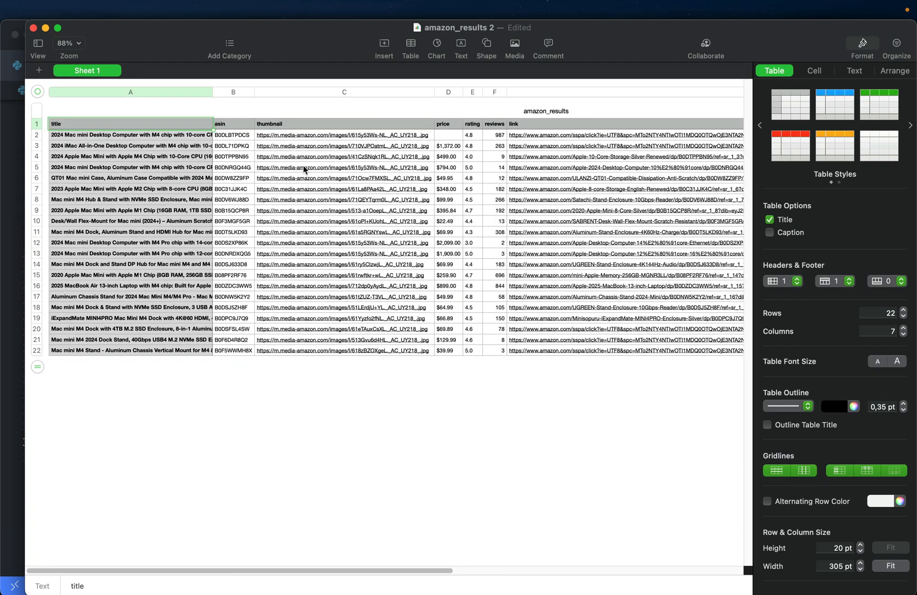
mouse_move(375, 390)
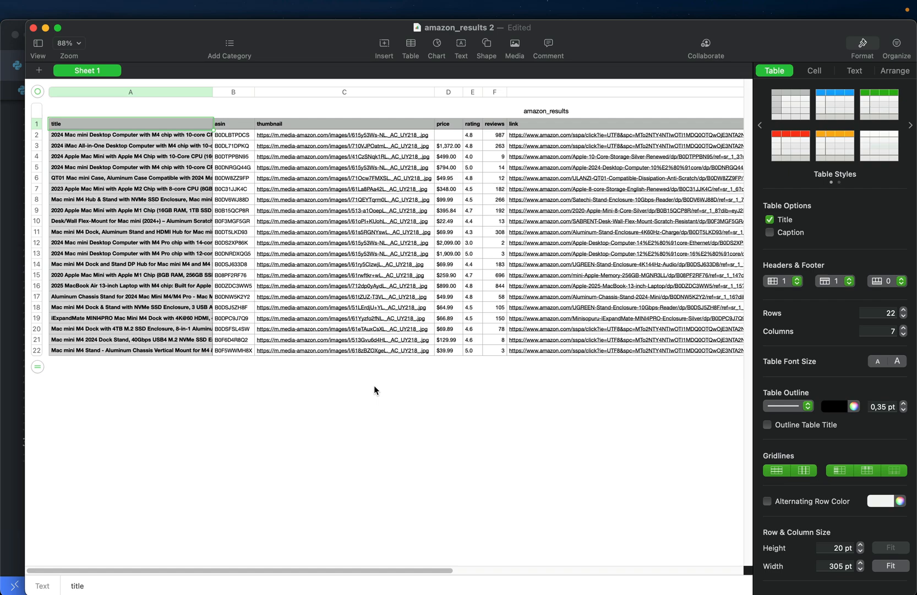